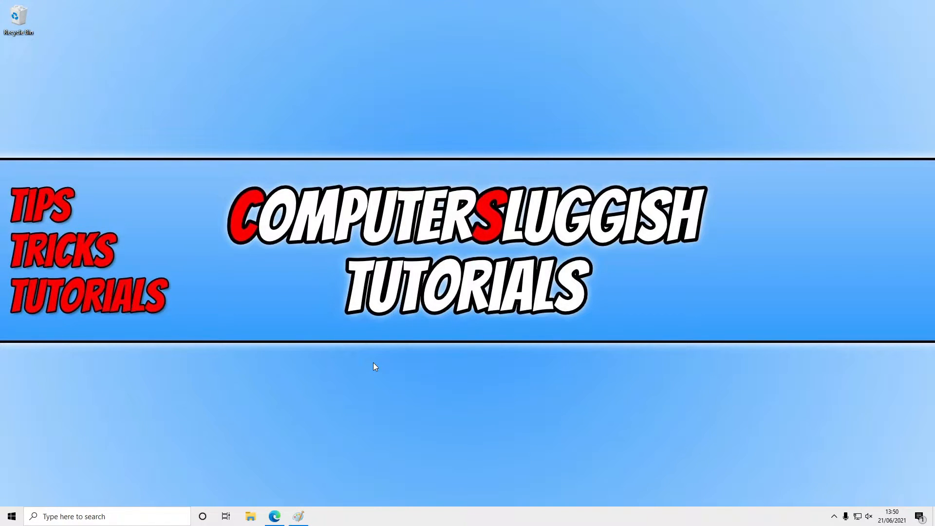
mouse_move(414, 276)
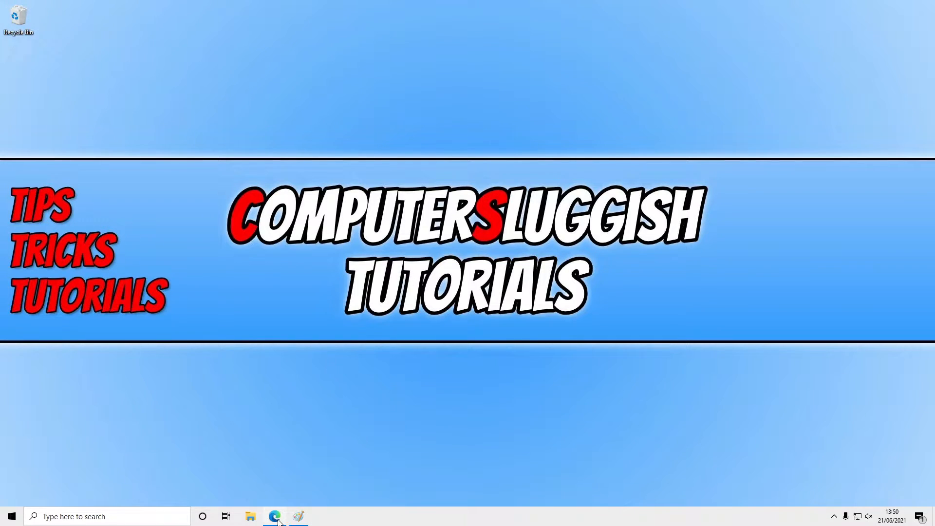
Open Paint and a new Microsoft Edge tab, then open Taskbar settings.
left_click(298, 516)
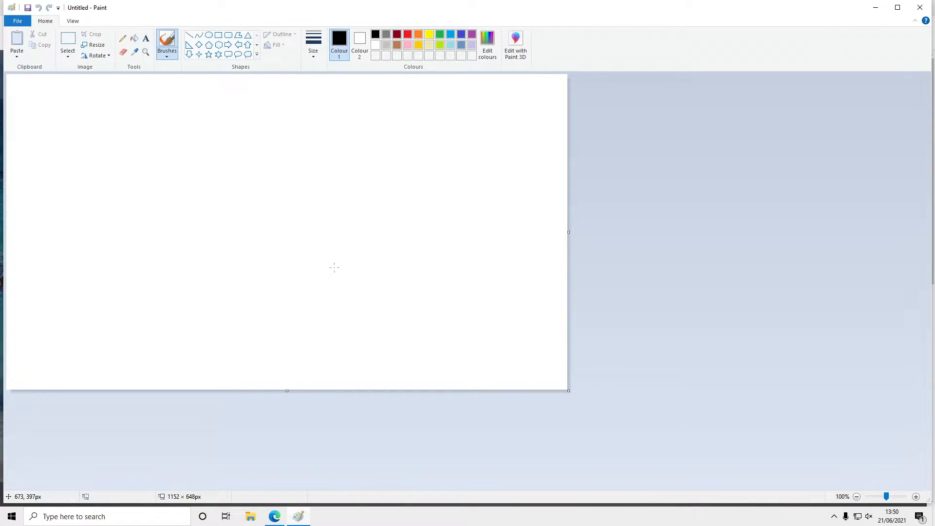
mouse_move(920, 7)
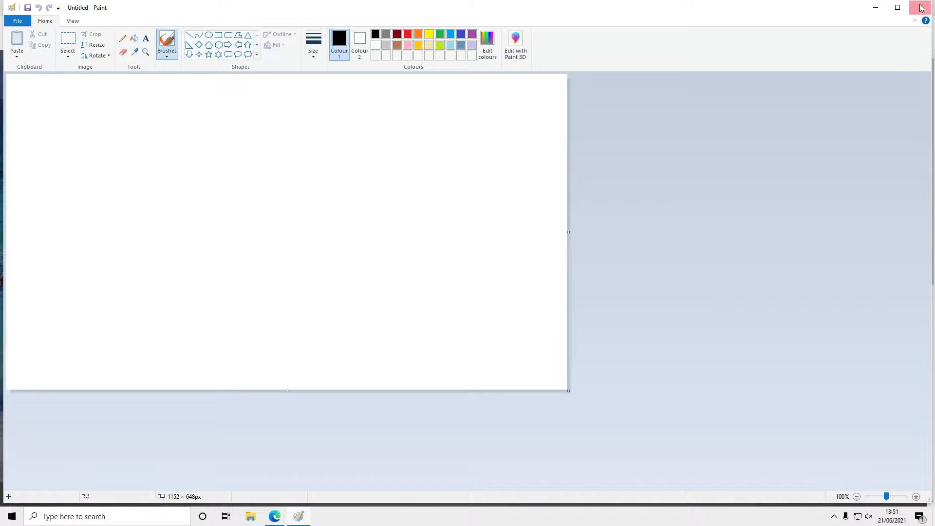
mouse_move(712, 298)
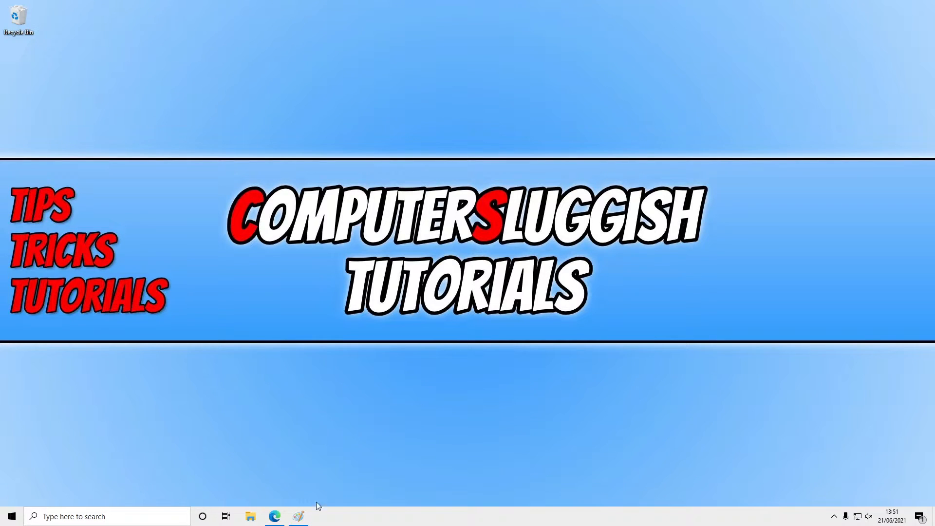
left_click(274, 516)
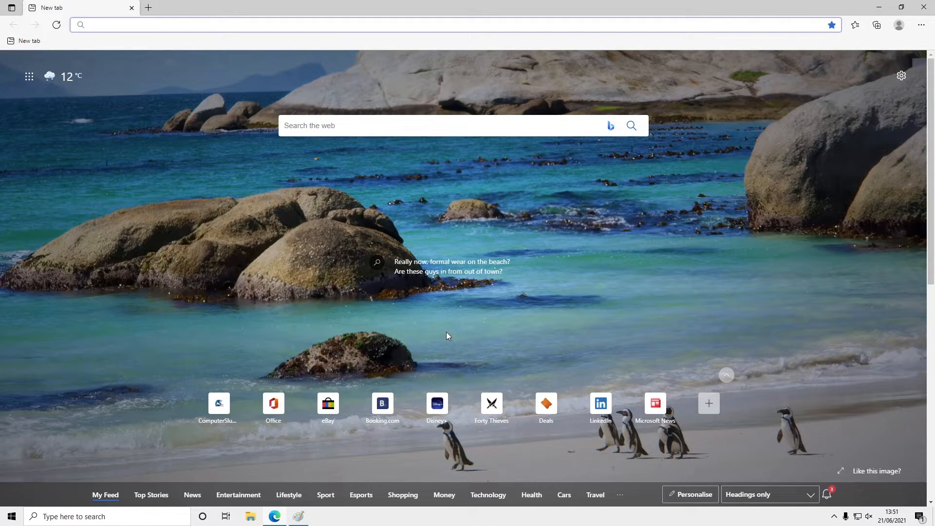
mouse_move(569, 522)
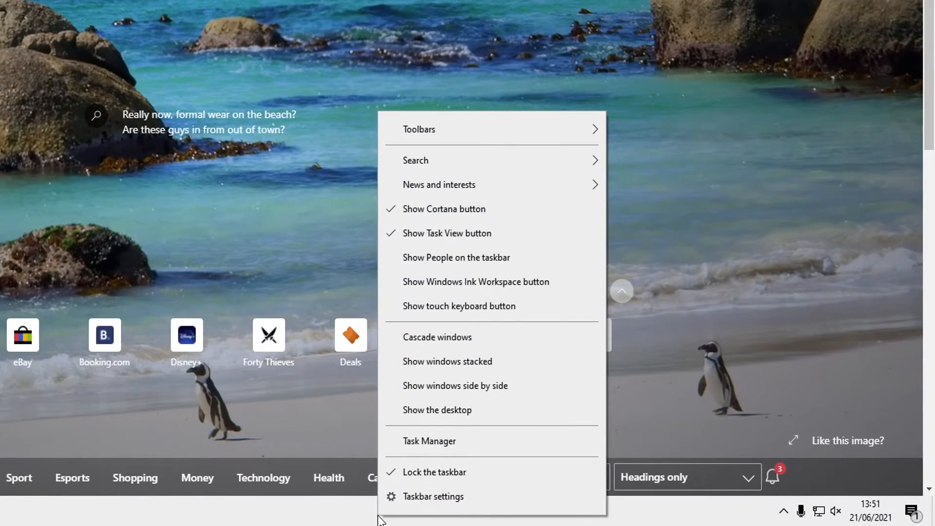
mouse_move(474, 497)
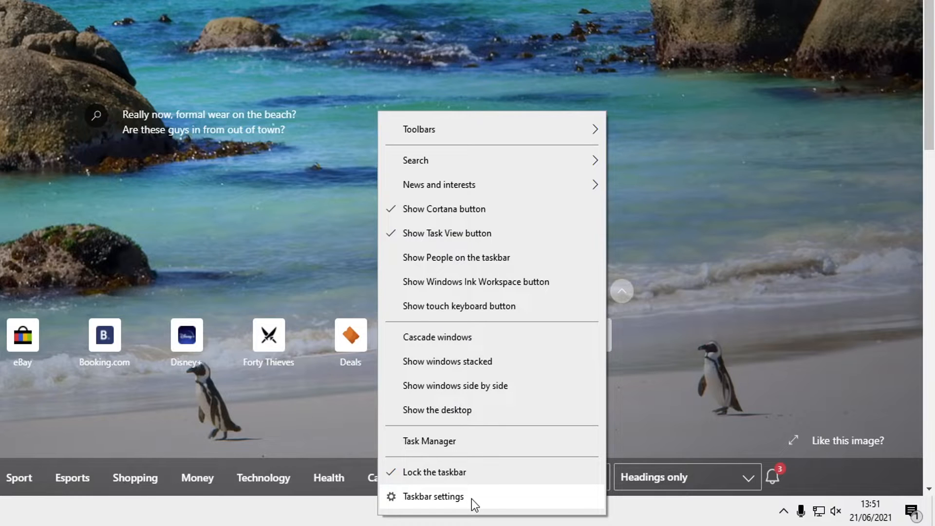
left_click(433, 496)
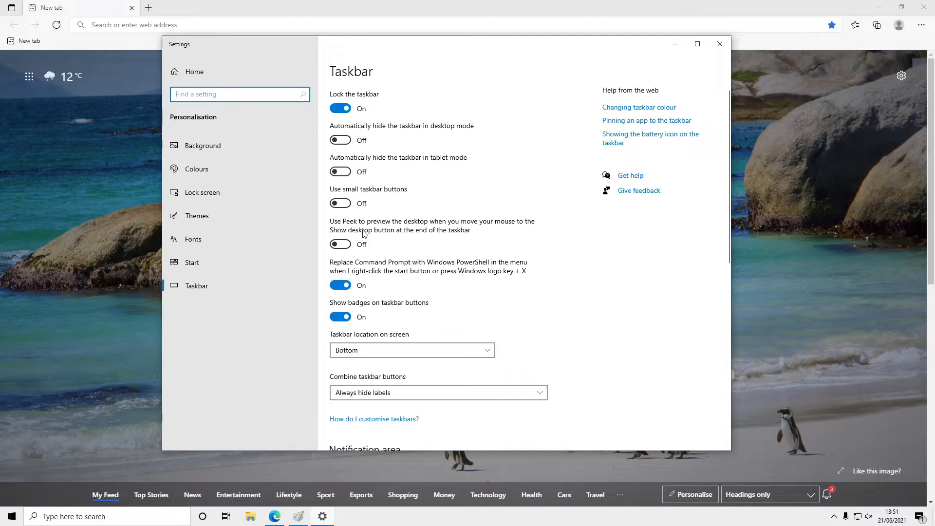
mouse_move(405, 231)
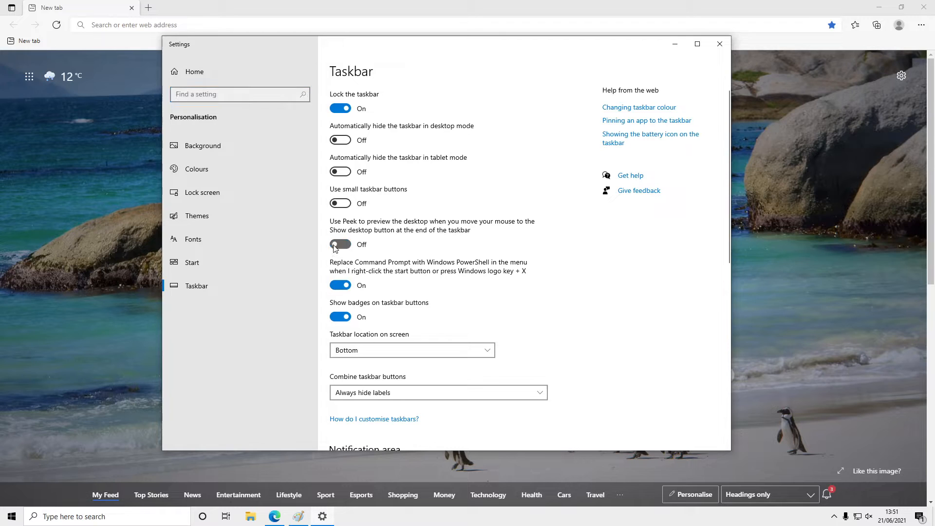
Switch the 'Use Peek to preview the desktop' toggle to On.
left_click(340, 244)
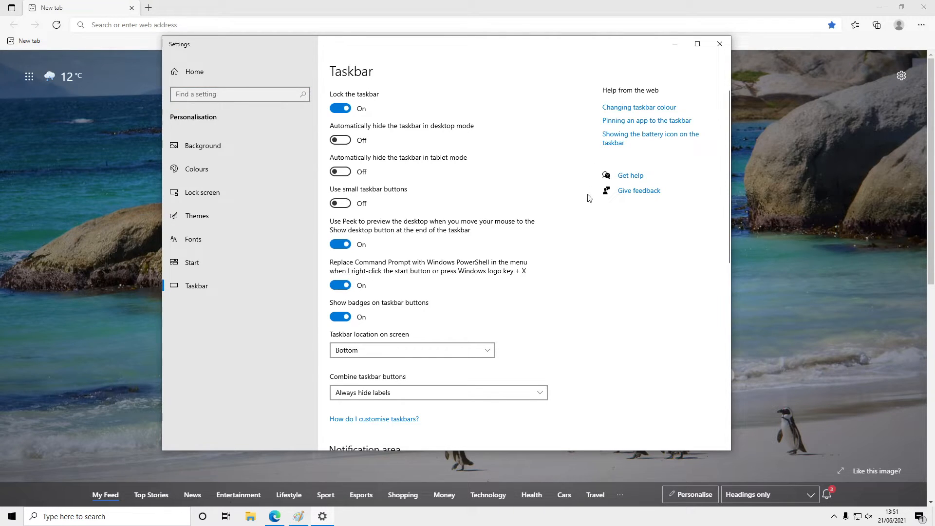
mouse_move(613, 246)
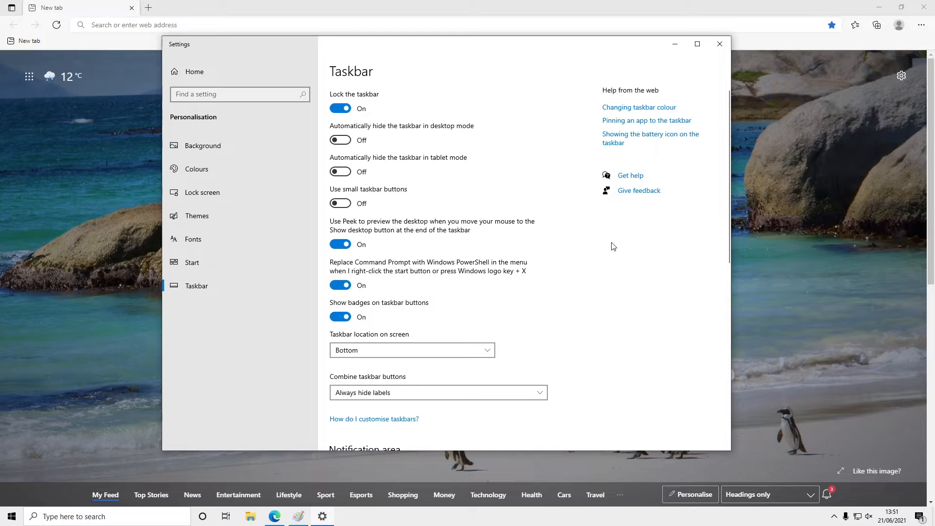